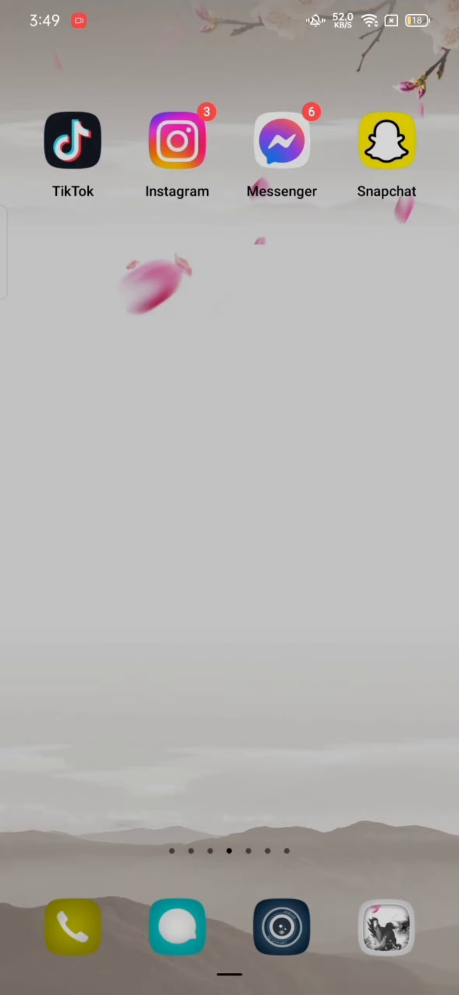
Step: Launch Trust Wallet from the home screen to show Main Wallet 1's token overview
scroll("left", 3)
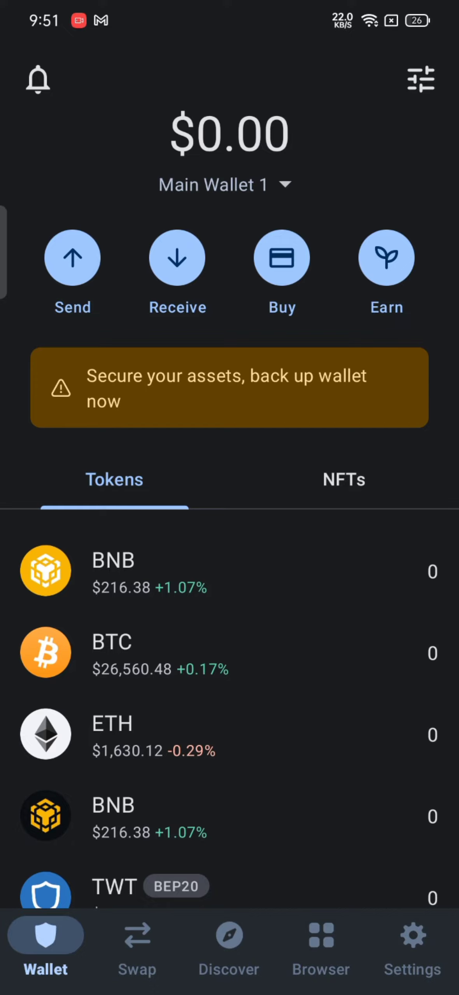
Step: Search Discover for 'pancakes' and load the PancakeSwap site in the DApp browser
left_click(227, 939)
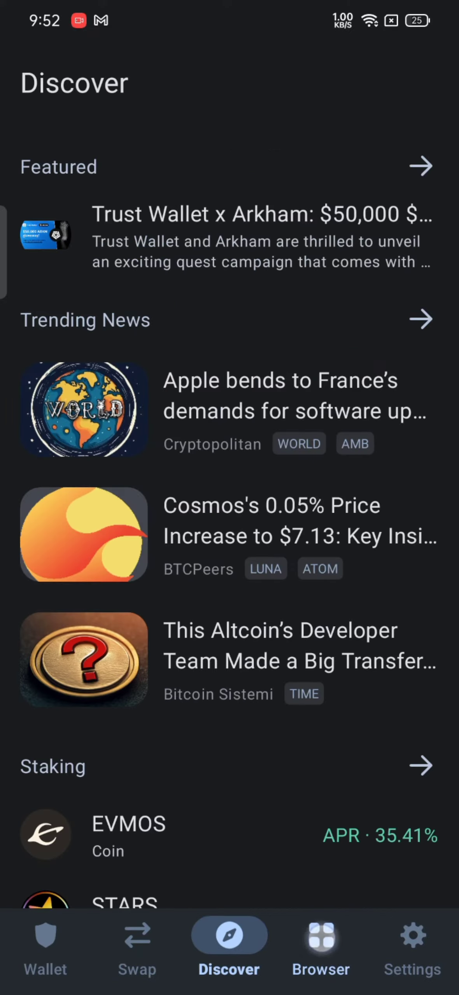
type("p")
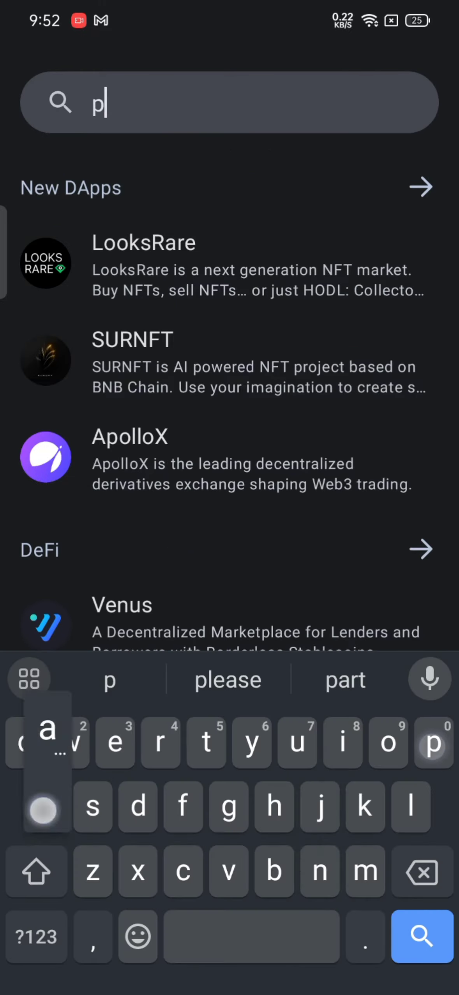
type("ancakes")
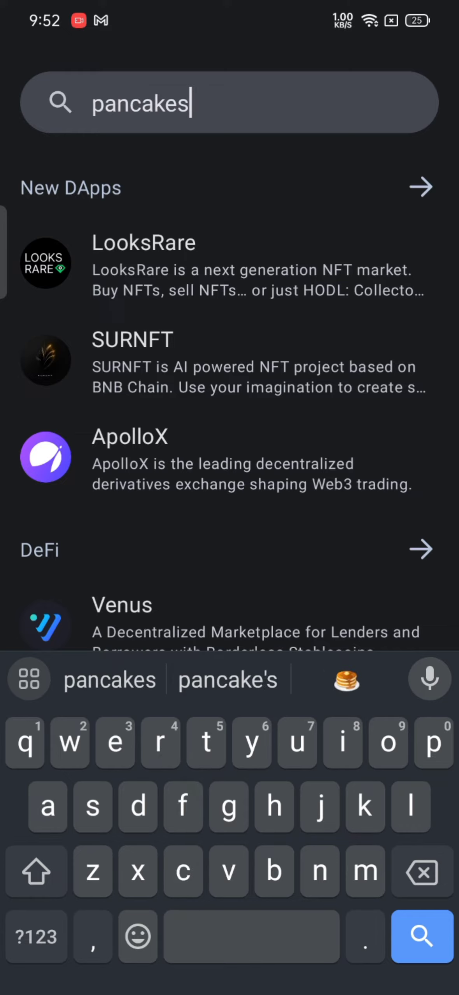
left_click(420, 938)
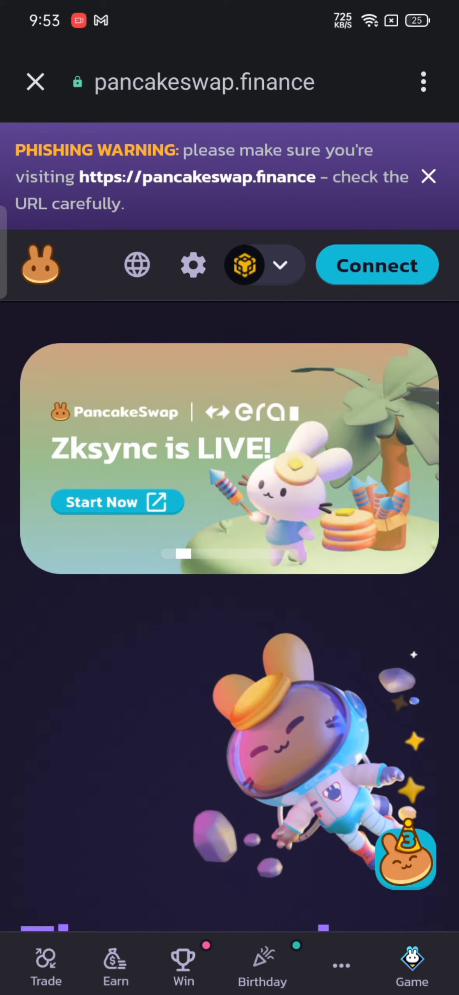
Step: Connect Main Wallet 1 to PancakeSwap and approve the connection request
left_click(375, 265)
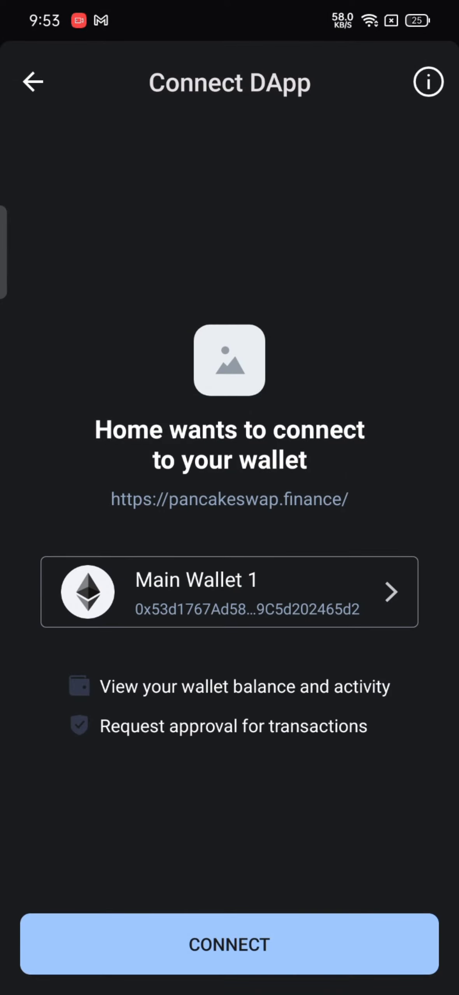
left_click(230, 943)
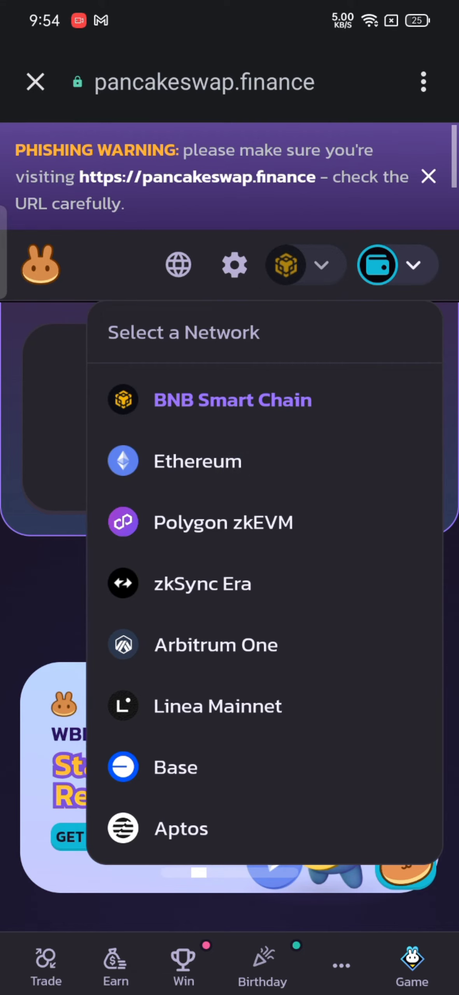
Step: Switch PancakeSwap's network to Ethereum and confirm it is selected in the list
left_click(197, 461)
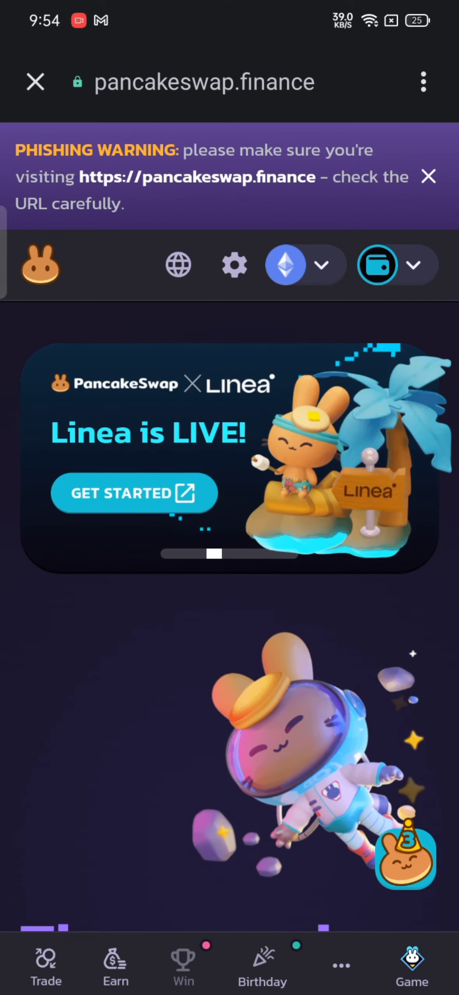
left_click(306, 264)
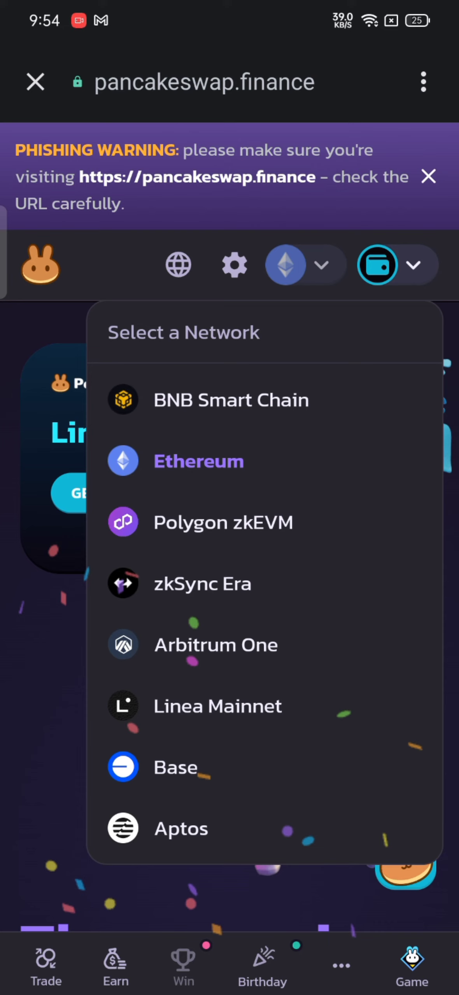